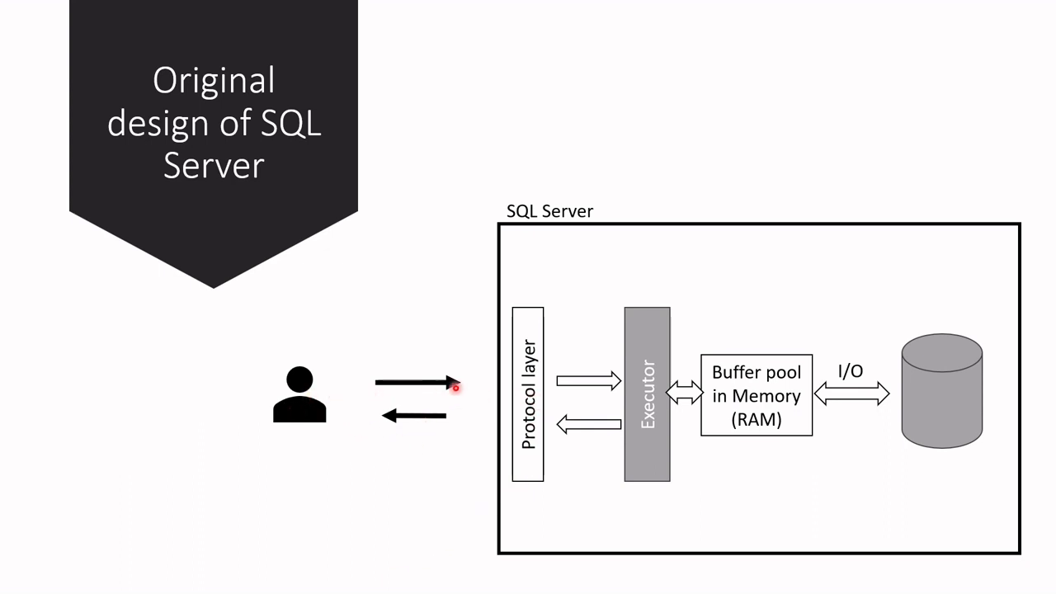
mouse_move(713, 385)
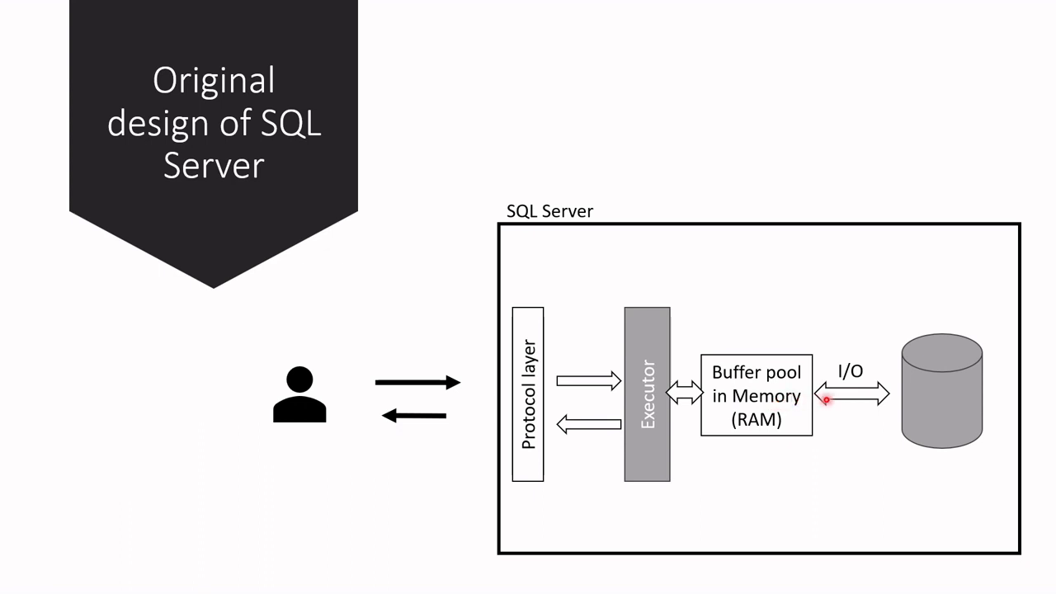
mouse_move(950, 370)
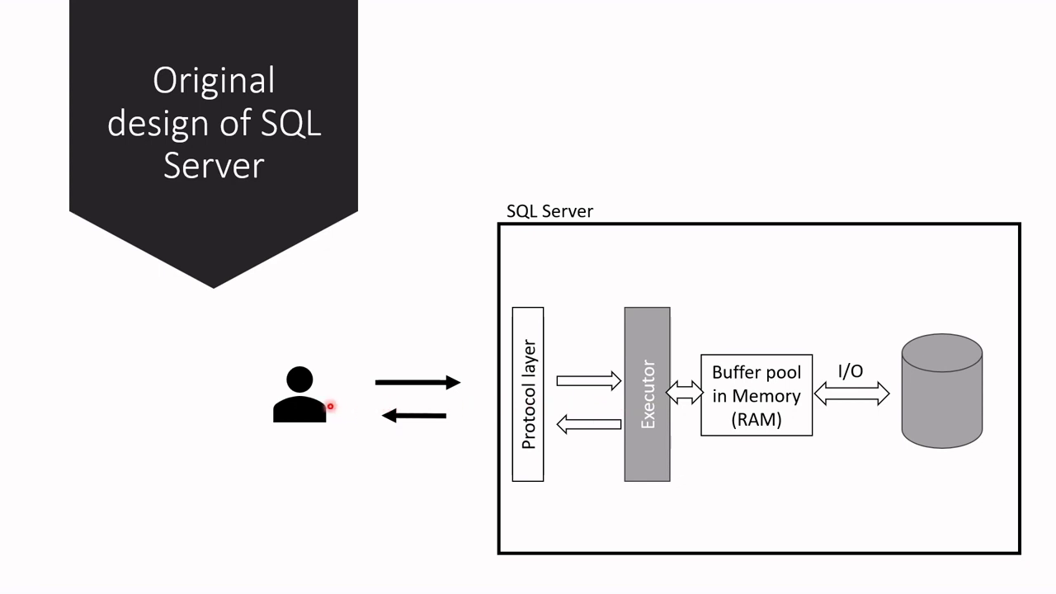
mouse_move(330, 405)
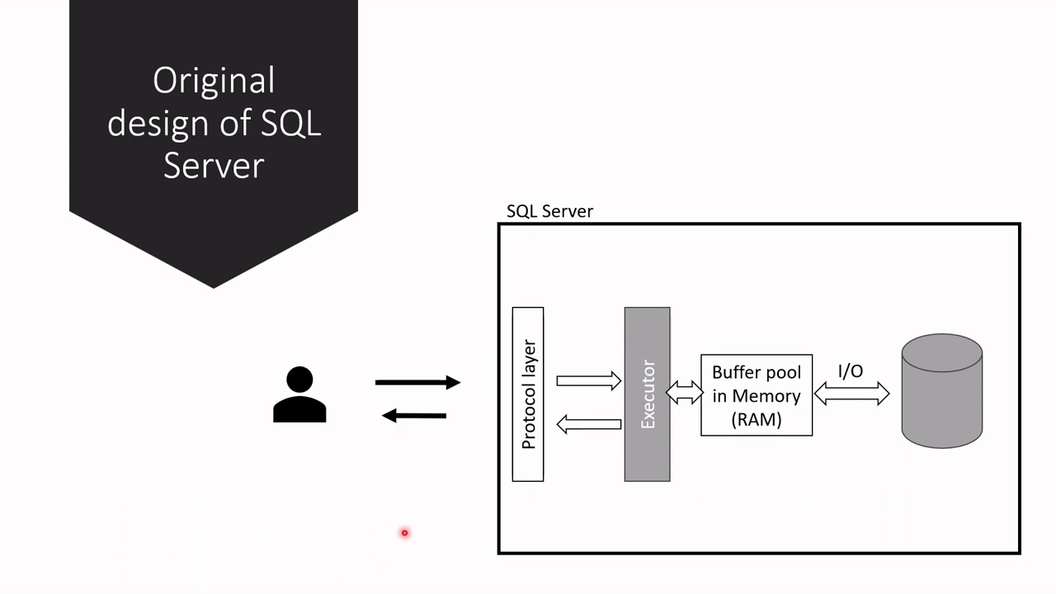
mouse_move(457, 500)
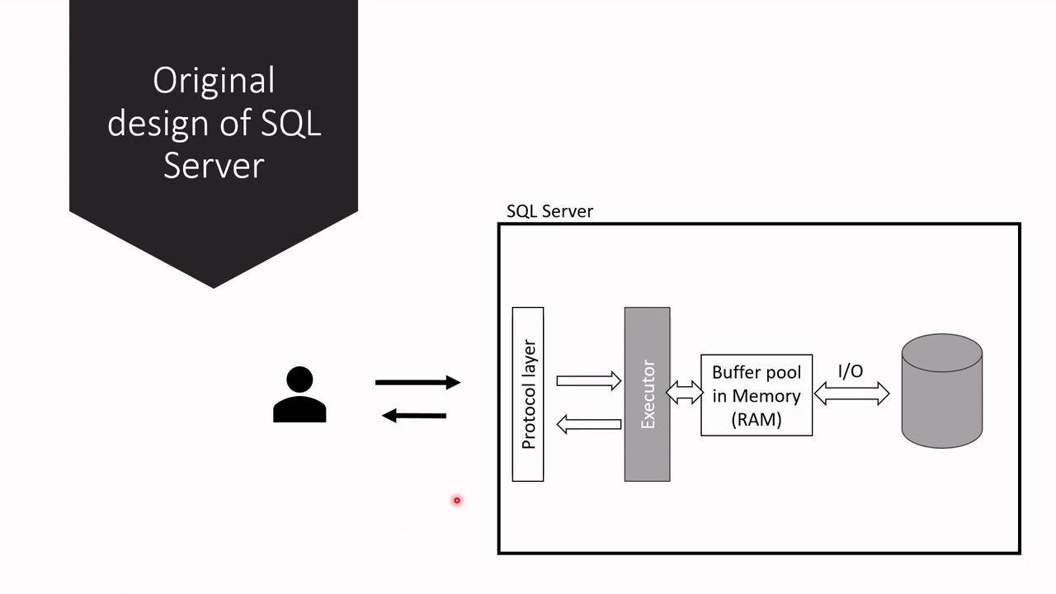
mouse_move(705, 447)
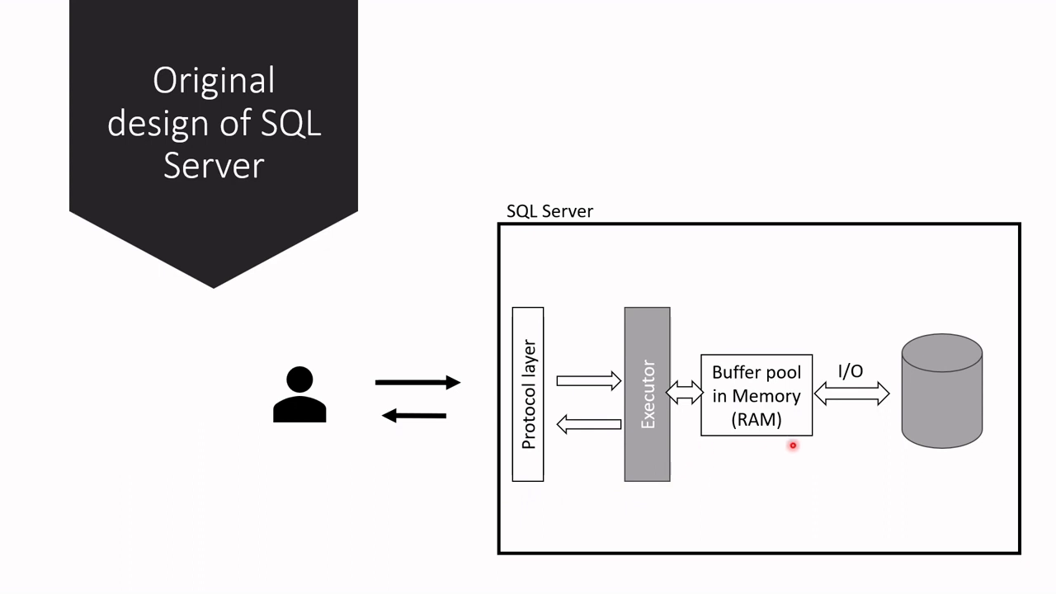
mouse_move(727, 464)
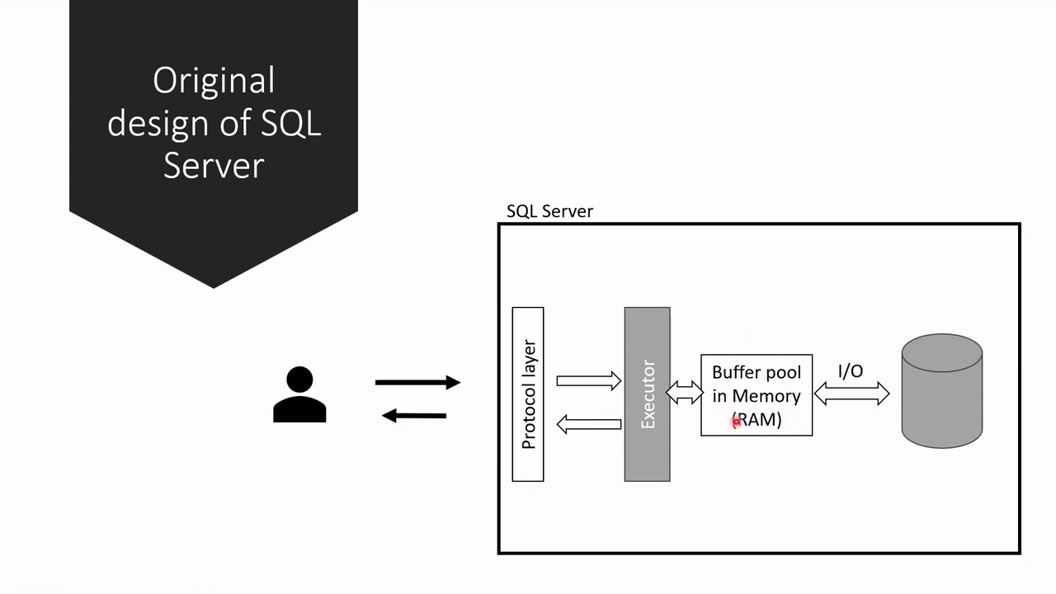
mouse_move(777, 439)
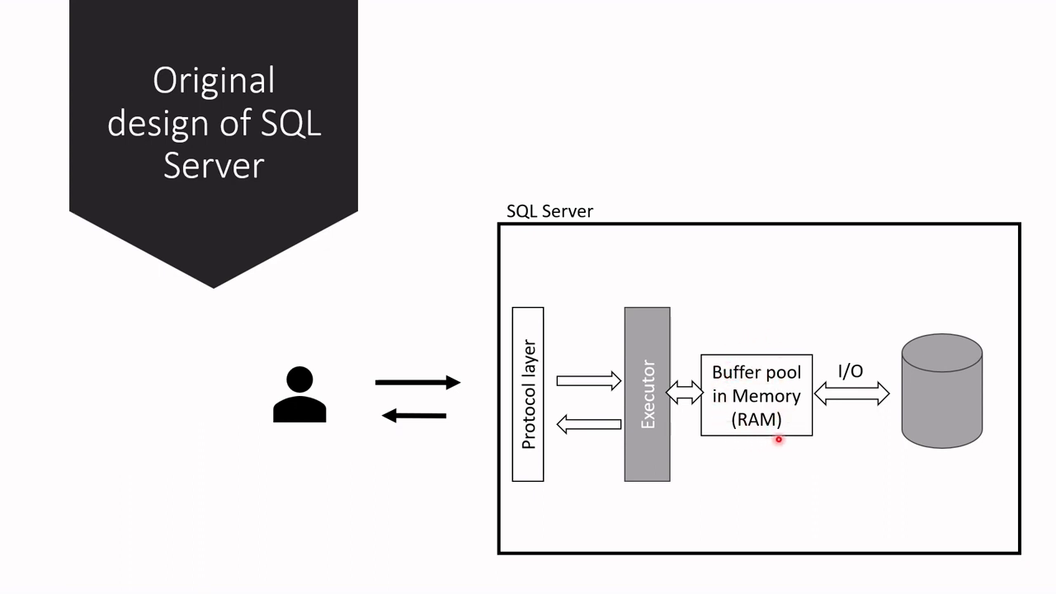
mouse_move(783, 397)
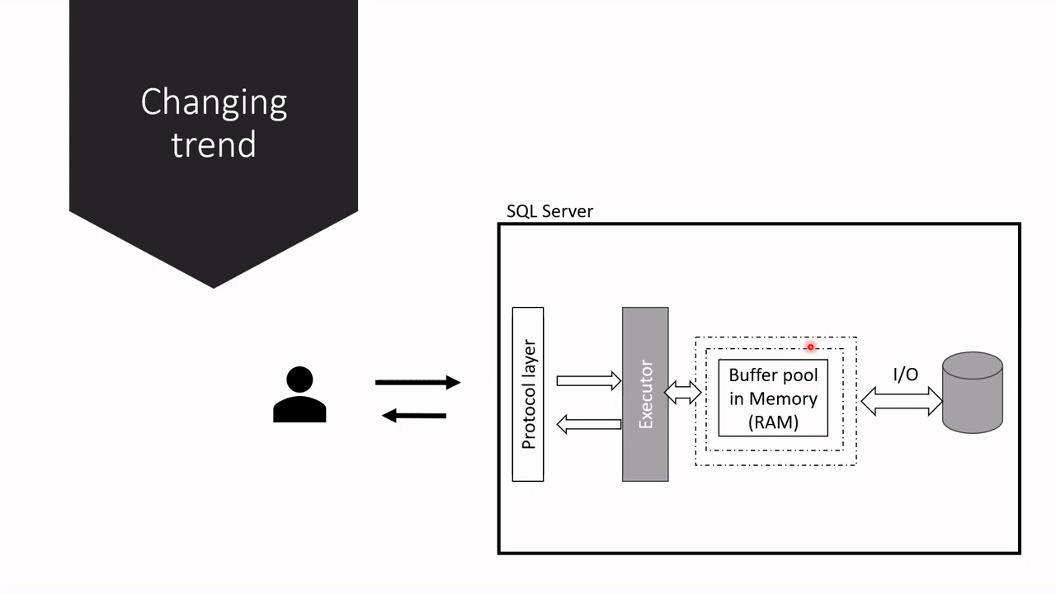
mouse_move(776, 463)
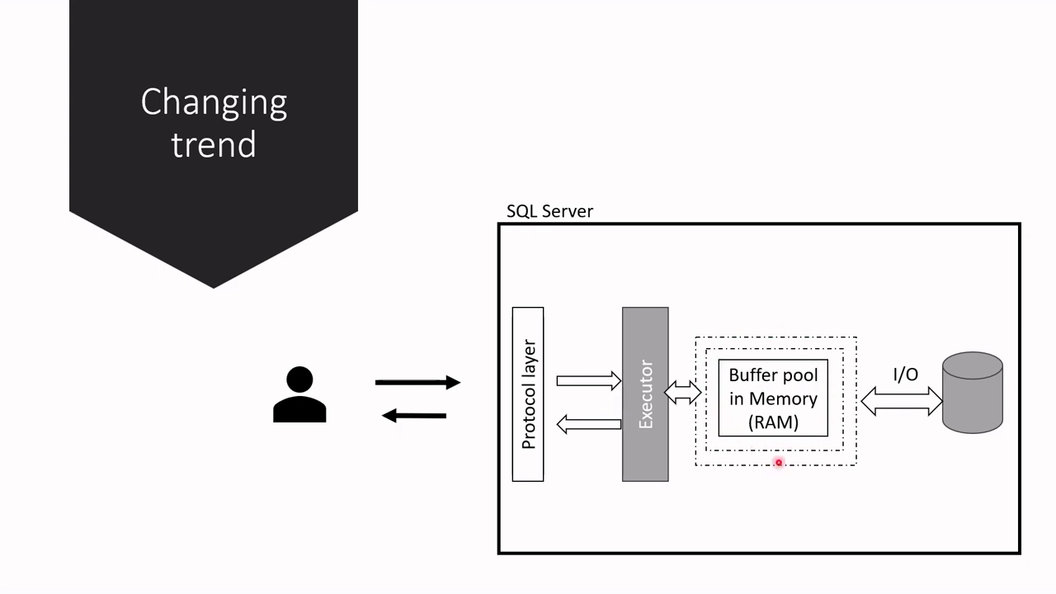
mouse_move(798, 451)
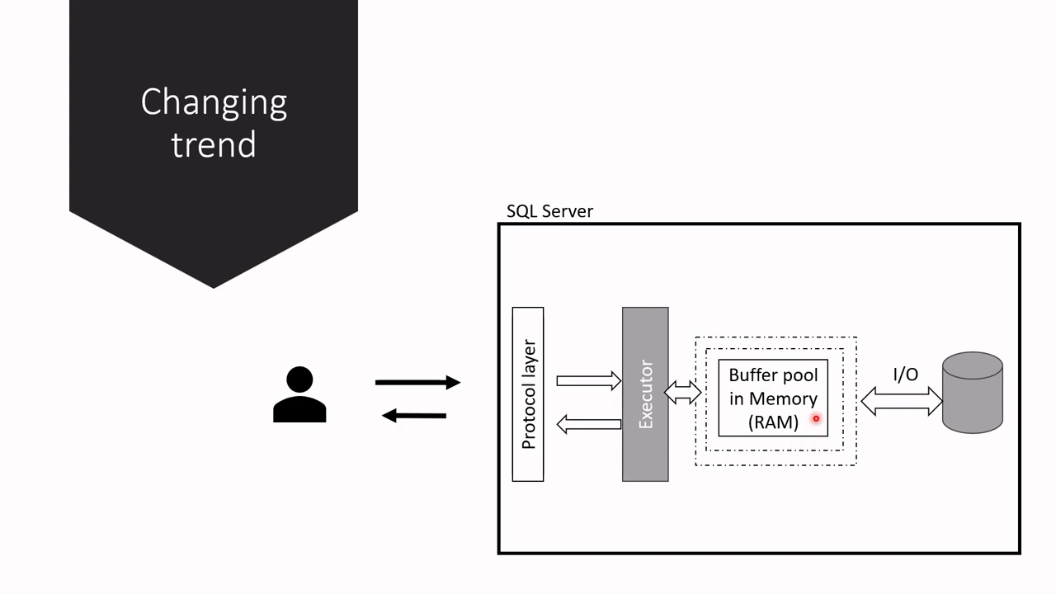
mouse_move(806, 441)
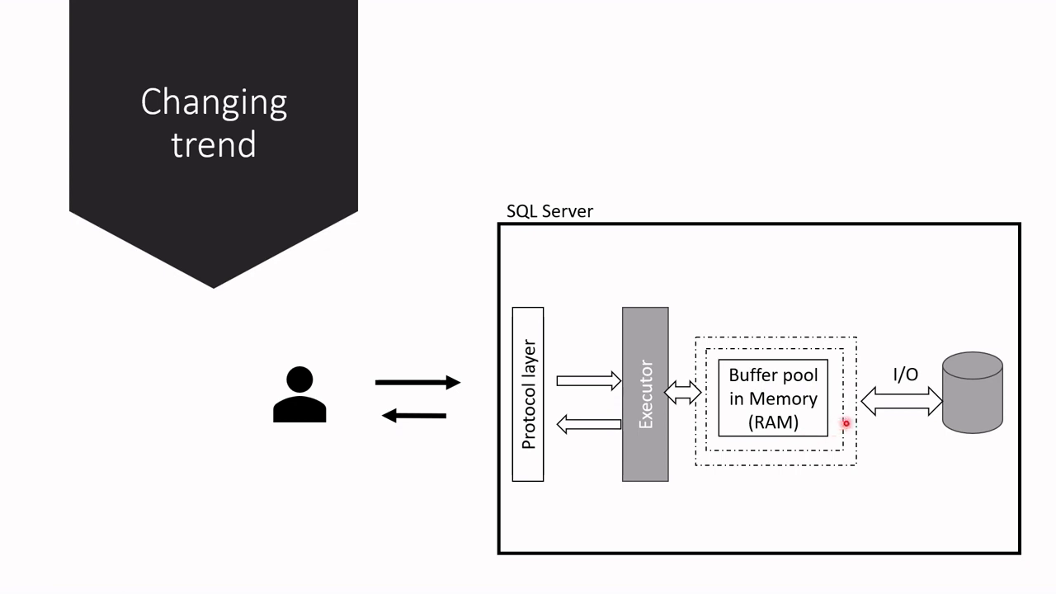
mouse_move(781, 392)
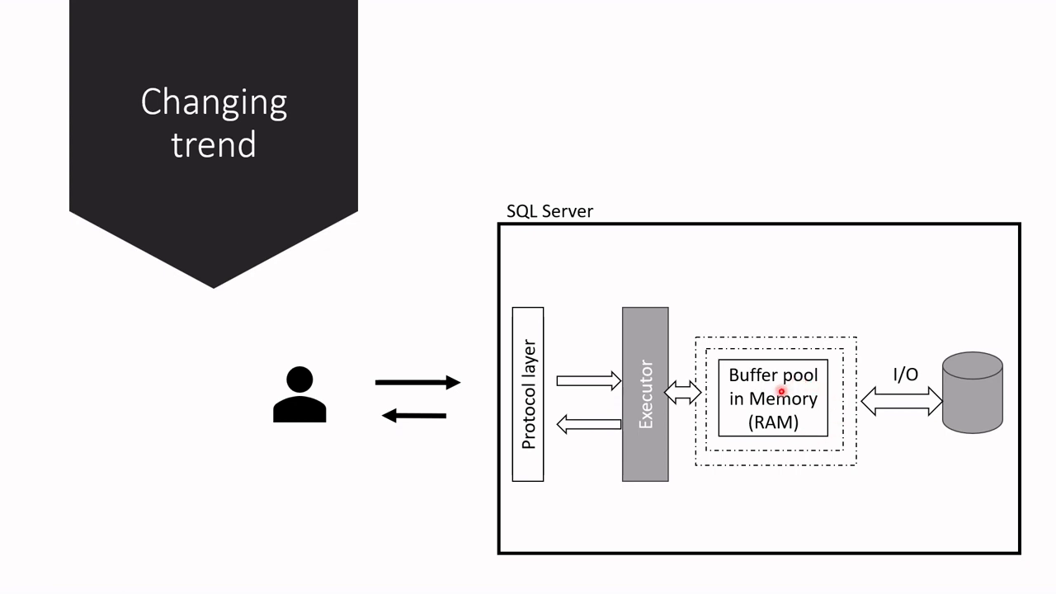
mouse_move(945, 376)
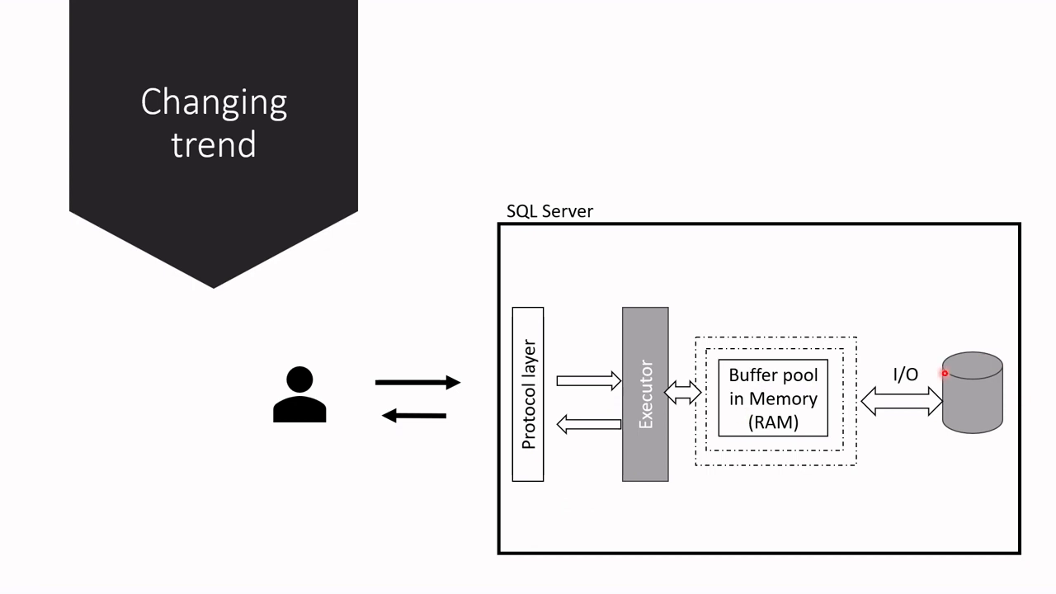
mouse_move(936, 422)
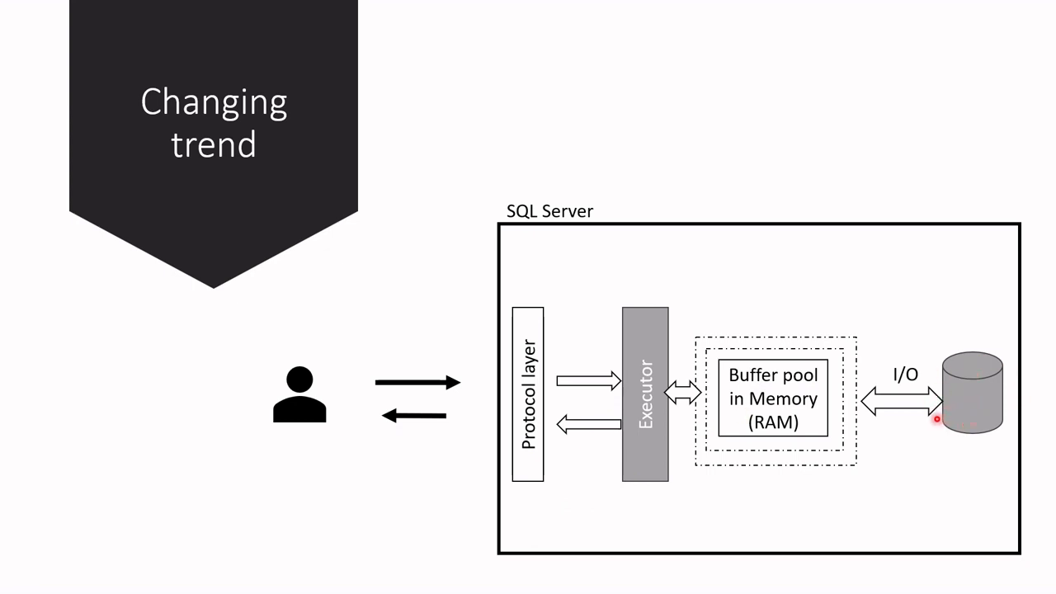
mouse_move(747, 427)
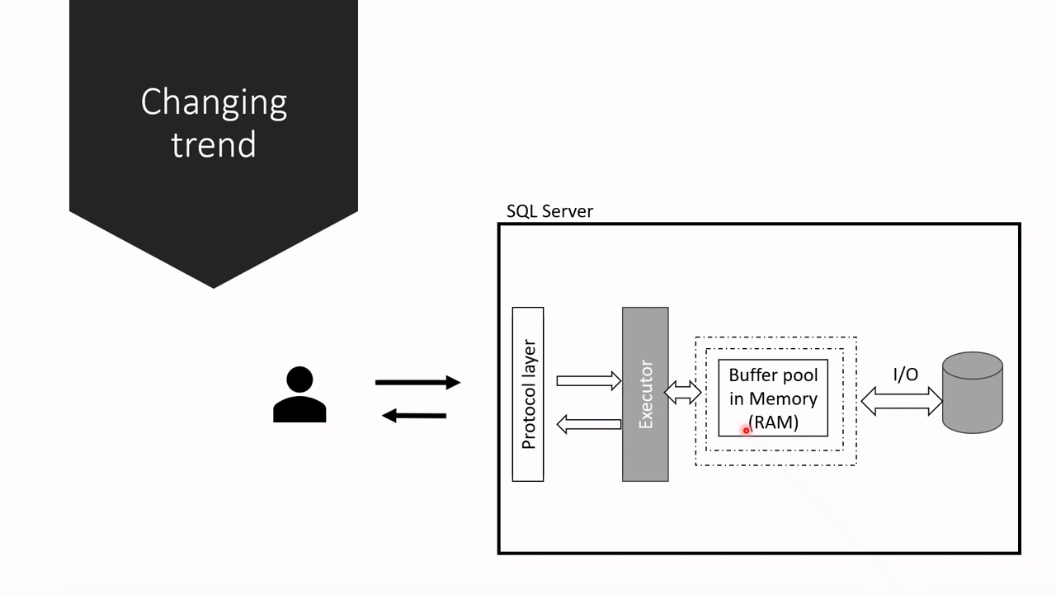
mouse_move(758, 385)
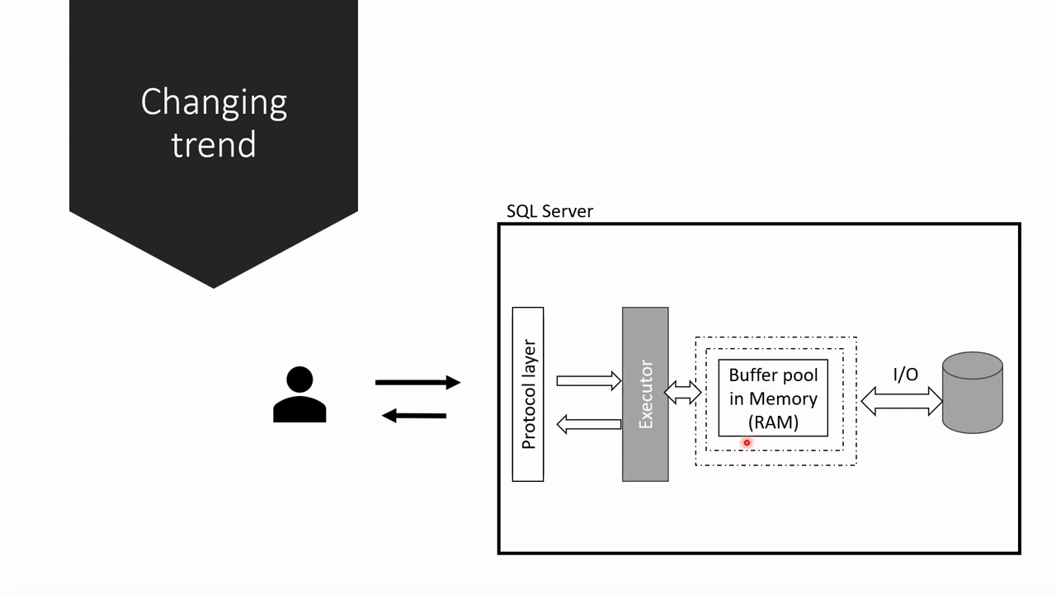
mouse_move(726, 454)
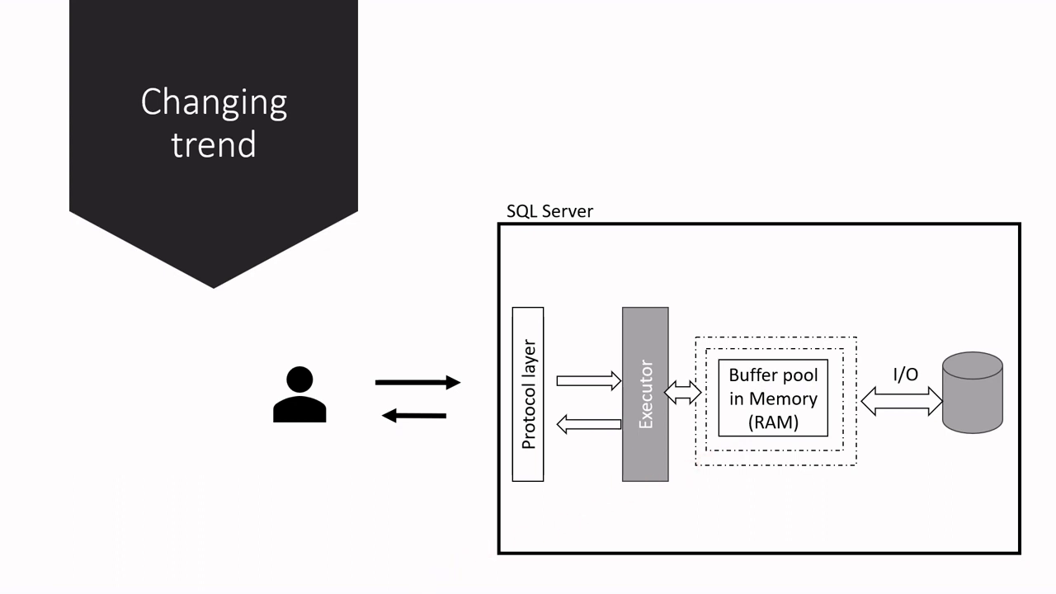
Step: Advance from the Changing trend slide to the In-Memory OLTP slide
key(right)
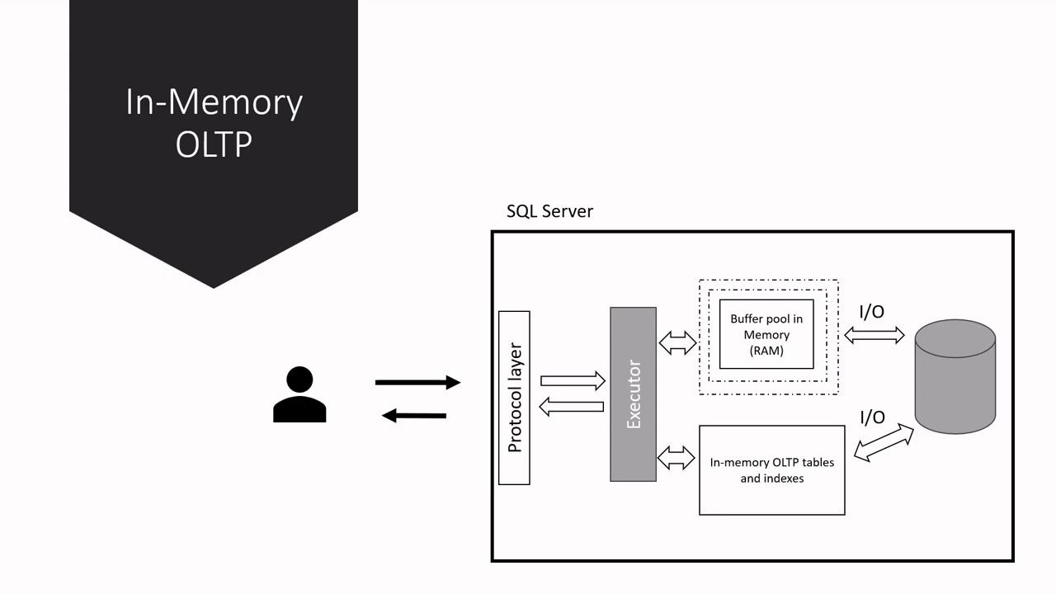
Step: Circle the In-memory OLTP tables and indexes box in red ink
drag(676, 416, 705, 532)
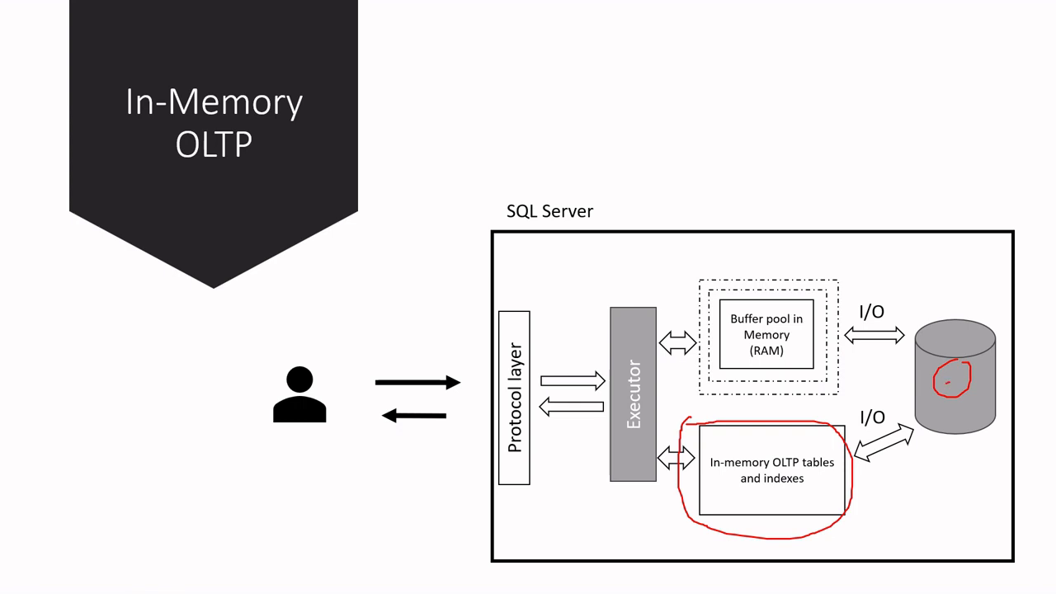
Step: Trace the red request path from the user through Protocol layer and Executor to the OLTP box and disk
drag(825, 470, 944, 388)
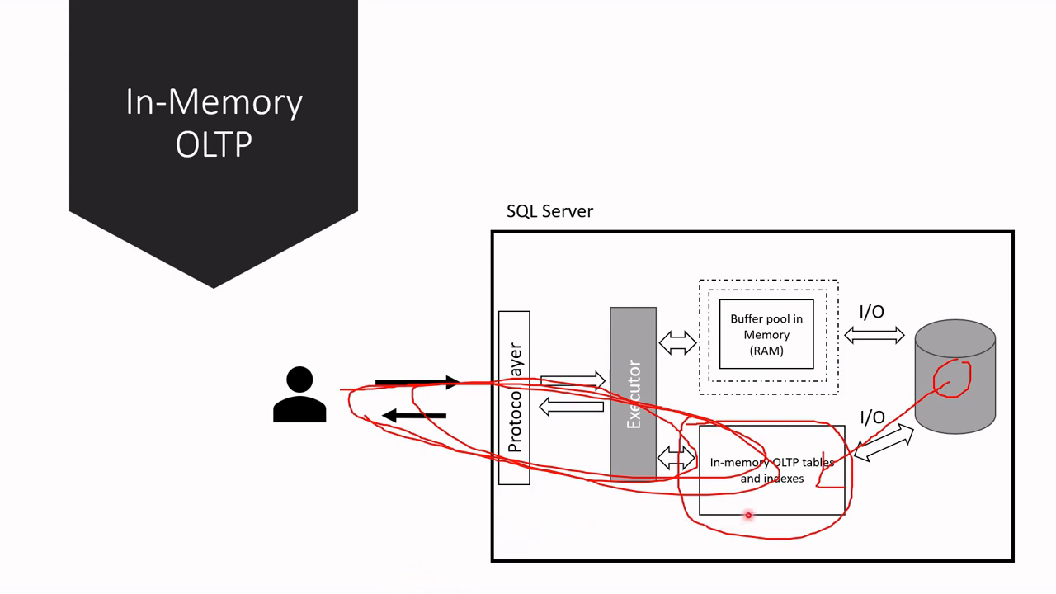
mouse_move(740, 503)
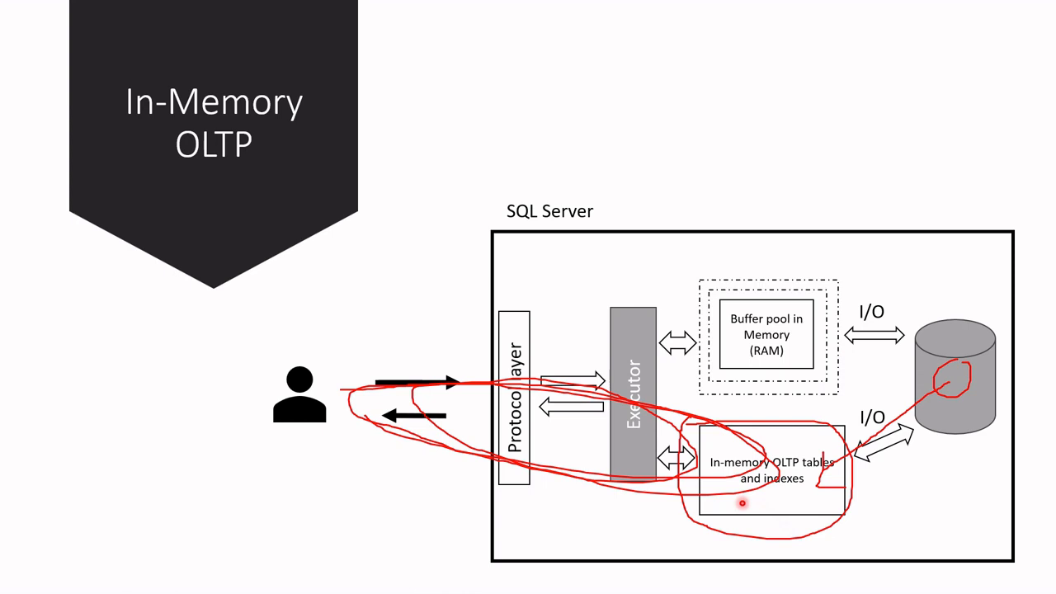
mouse_move(739, 504)
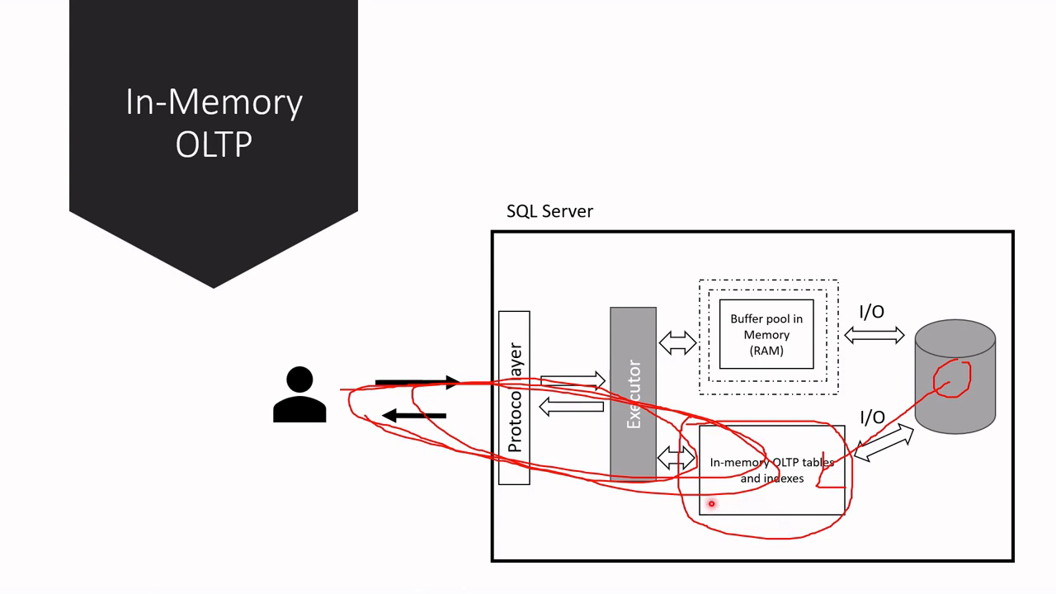
mouse_move(692, 344)
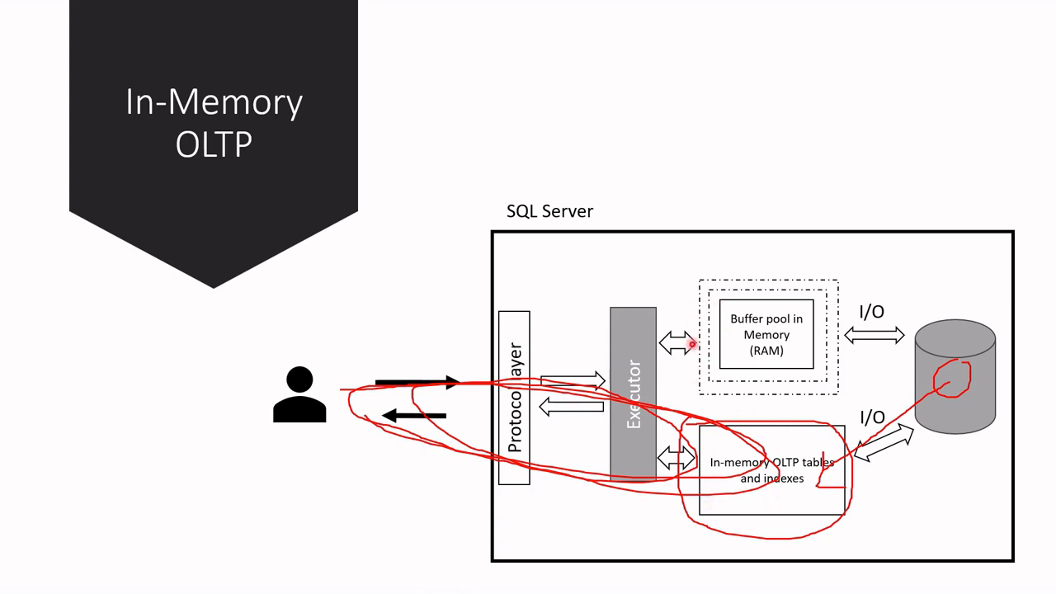